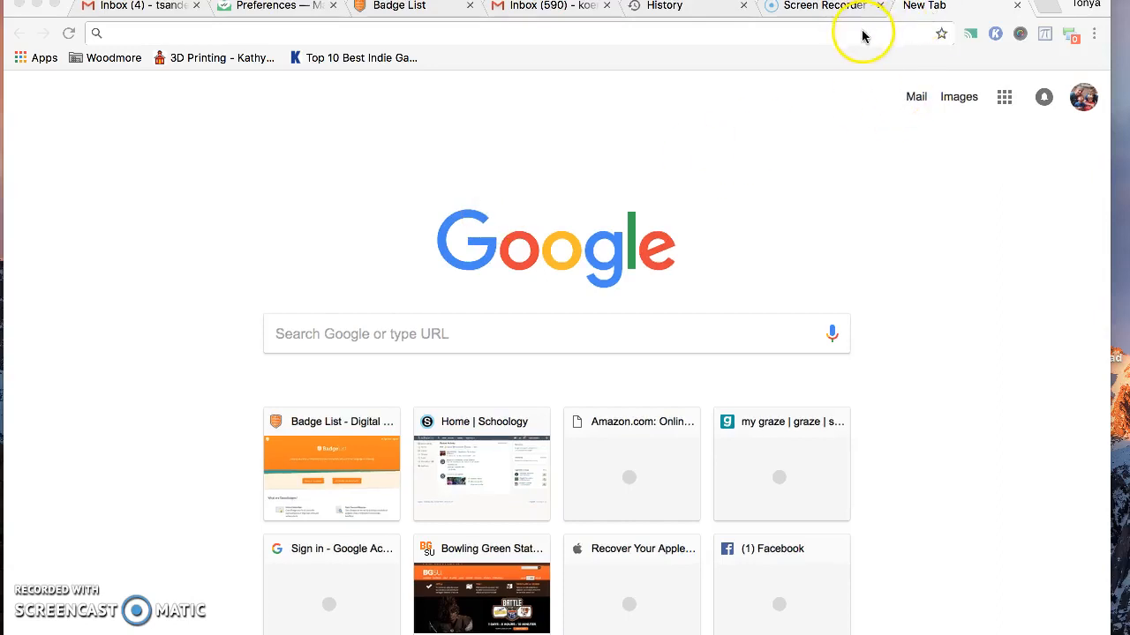
Step: Enter the Chrome Web Store address in the new tab's address bar
left_click(521, 32)
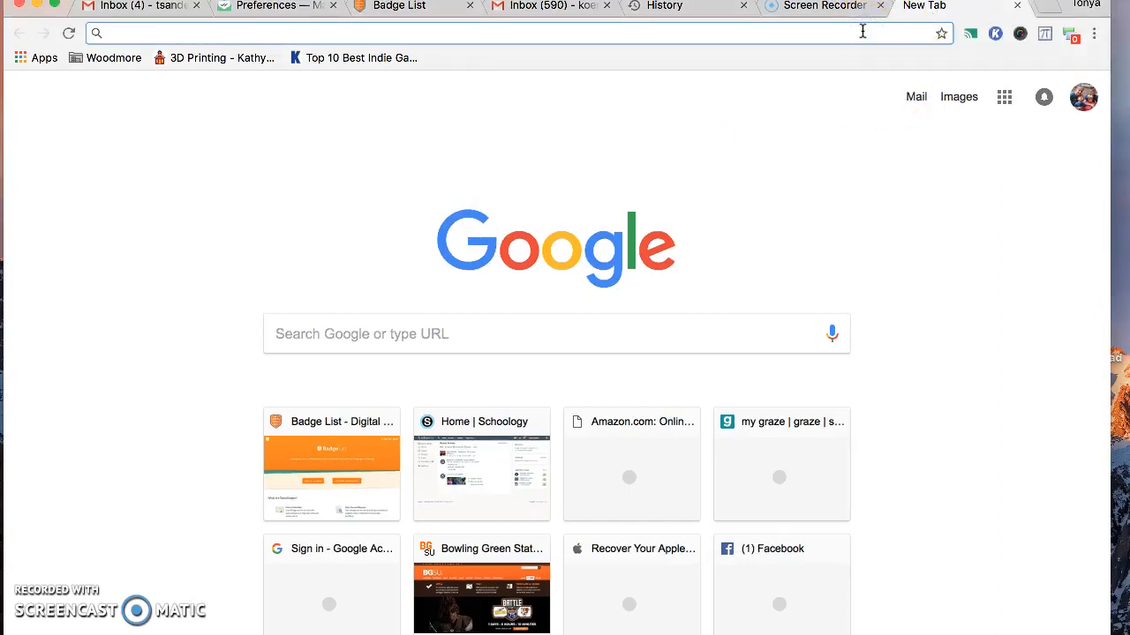
type("chrome.google.com/webstore/category/extensions")
type("mail track")
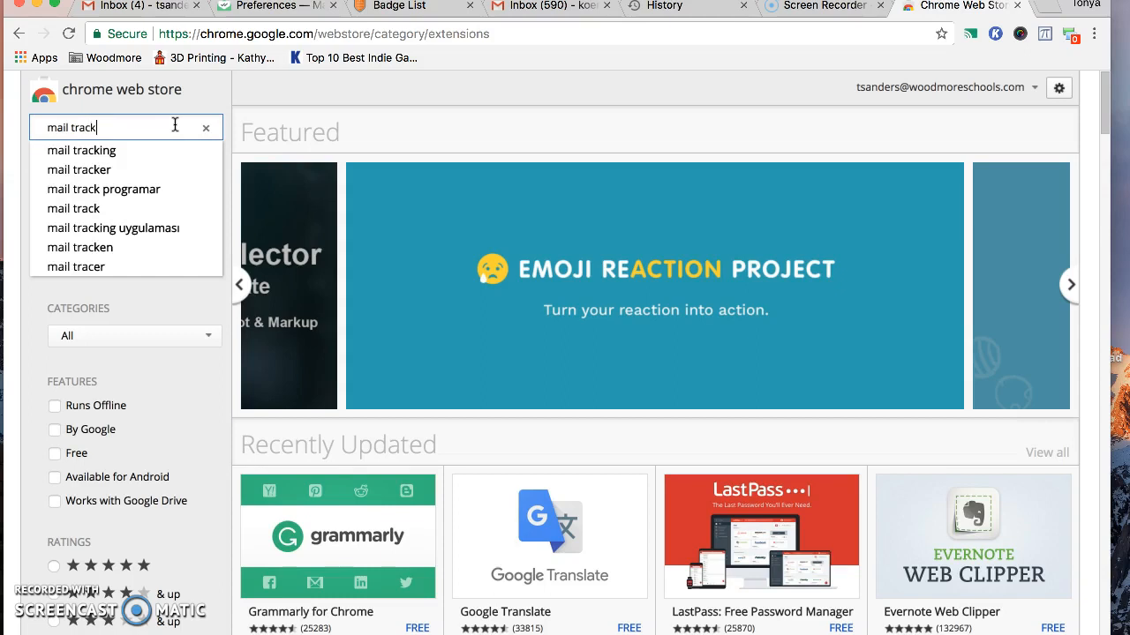
Step: Search the Chrome Web Store for "mail track"
key("Enter")
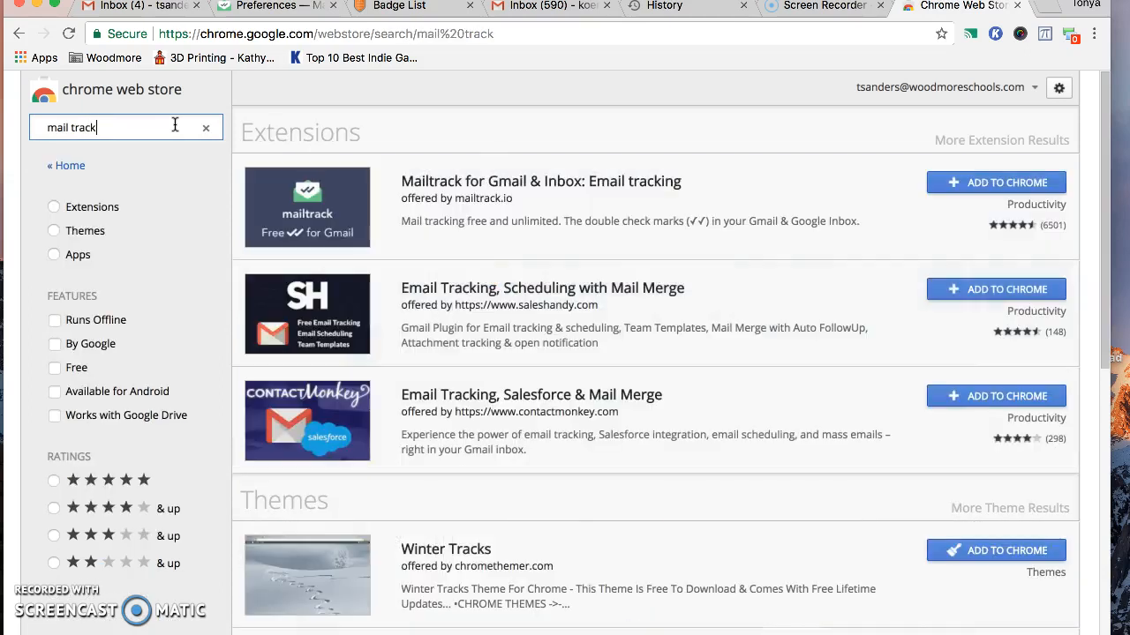
mouse_move(360, 216)
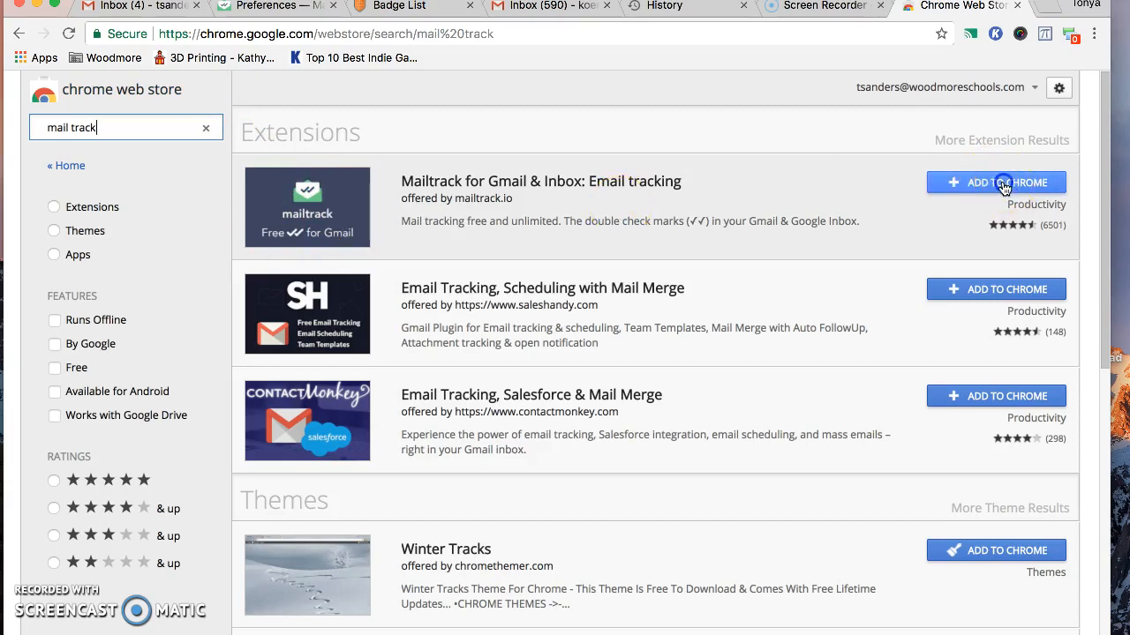
Step: Add Mailtrack for Gmail & Inbox to Chrome and confirm Add extension
left_click(1005, 182)
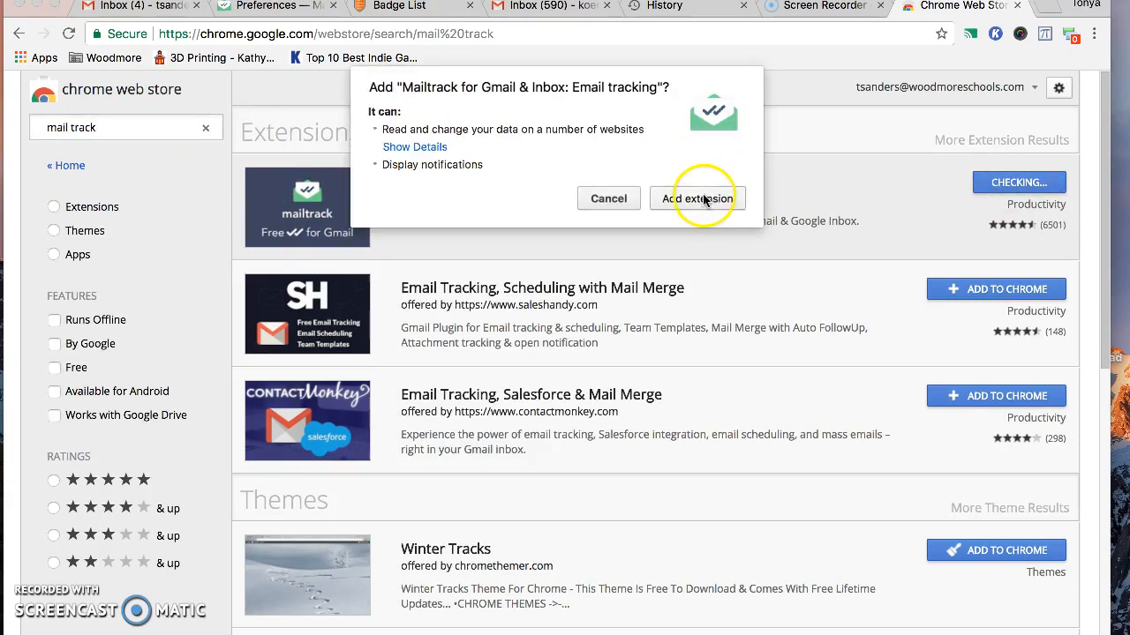
left_click(698, 198)
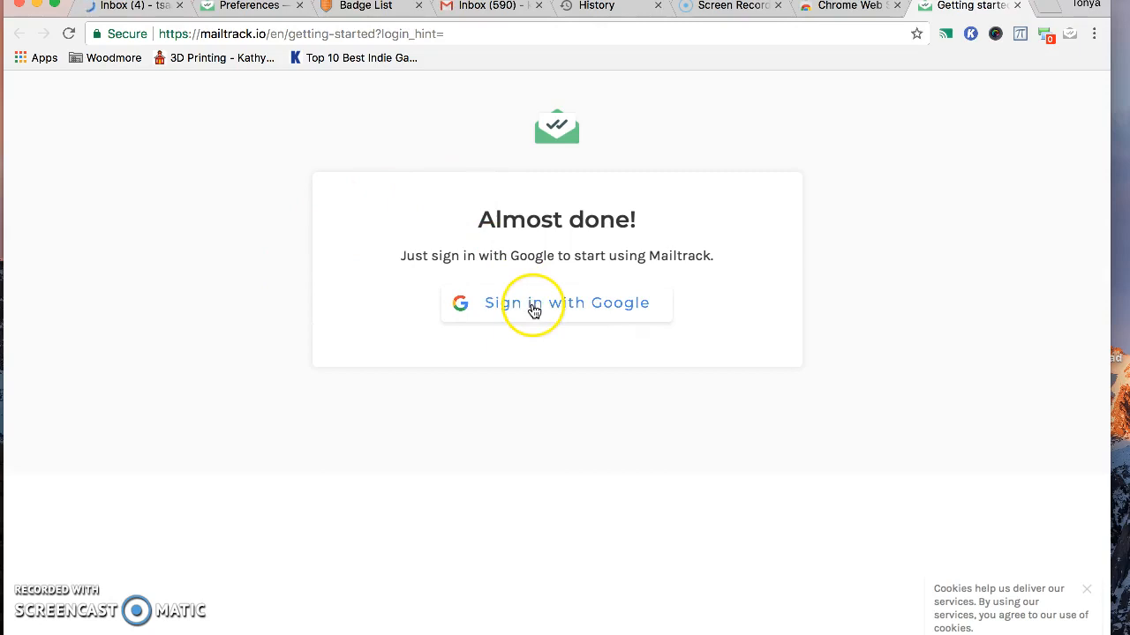
Step: Choose Sign in with Google on Mailtrack's getting-started page
left_click(567, 303)
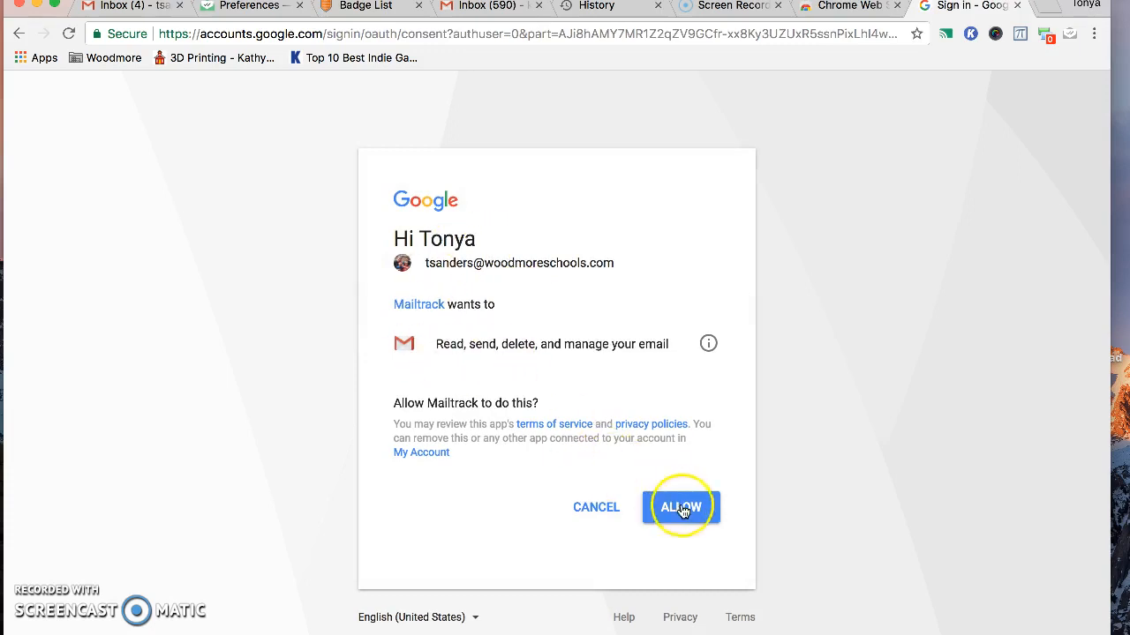
Step: Allow Mailtrack to read, send, delete and manage the account's email
left_click(681, 506)
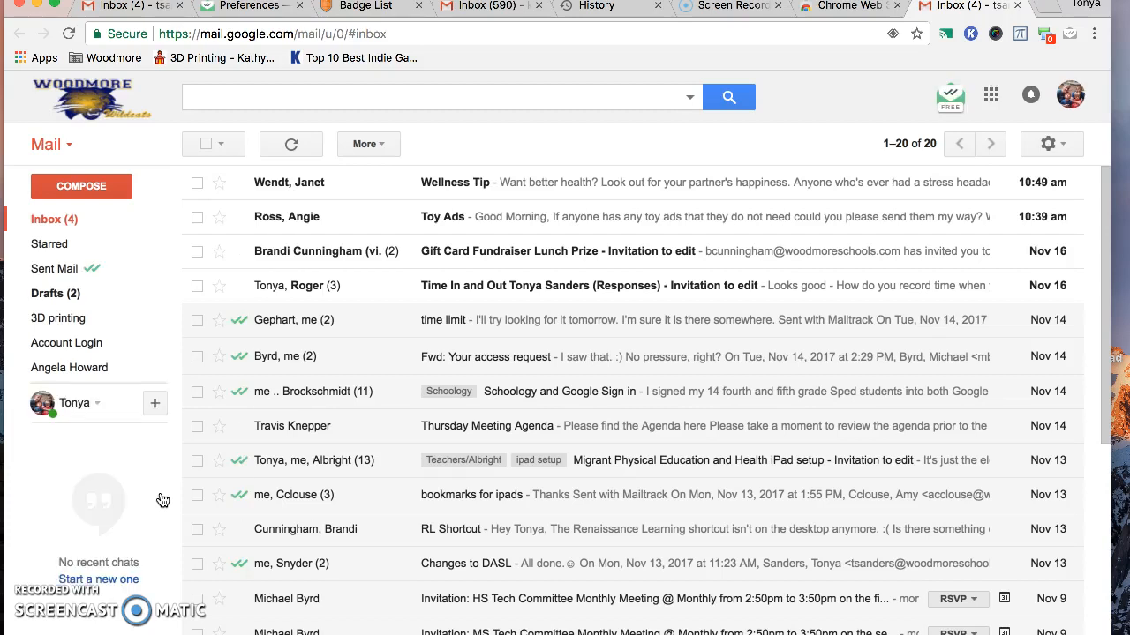
mouse_move(171, 475)
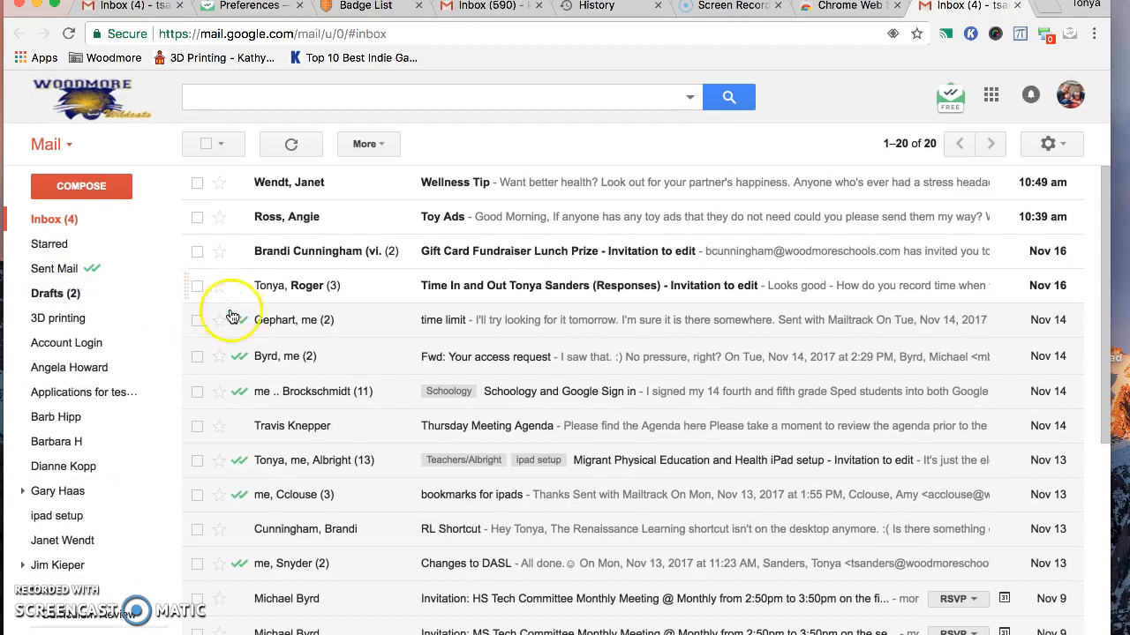
mouse_move(239, 320)
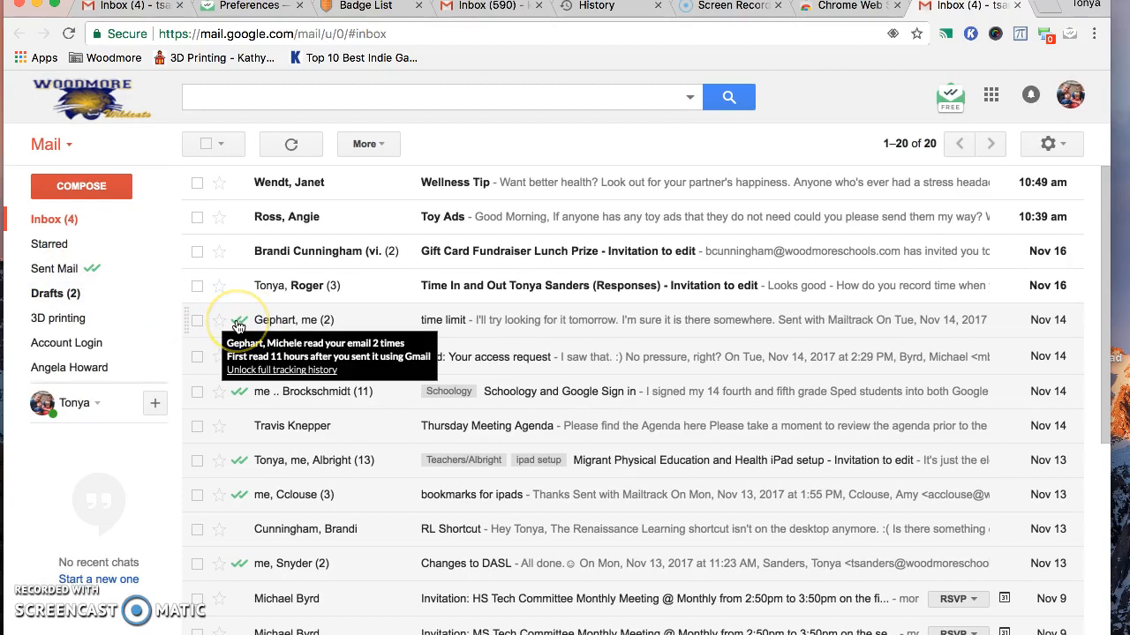
mouse_move(250, 326)
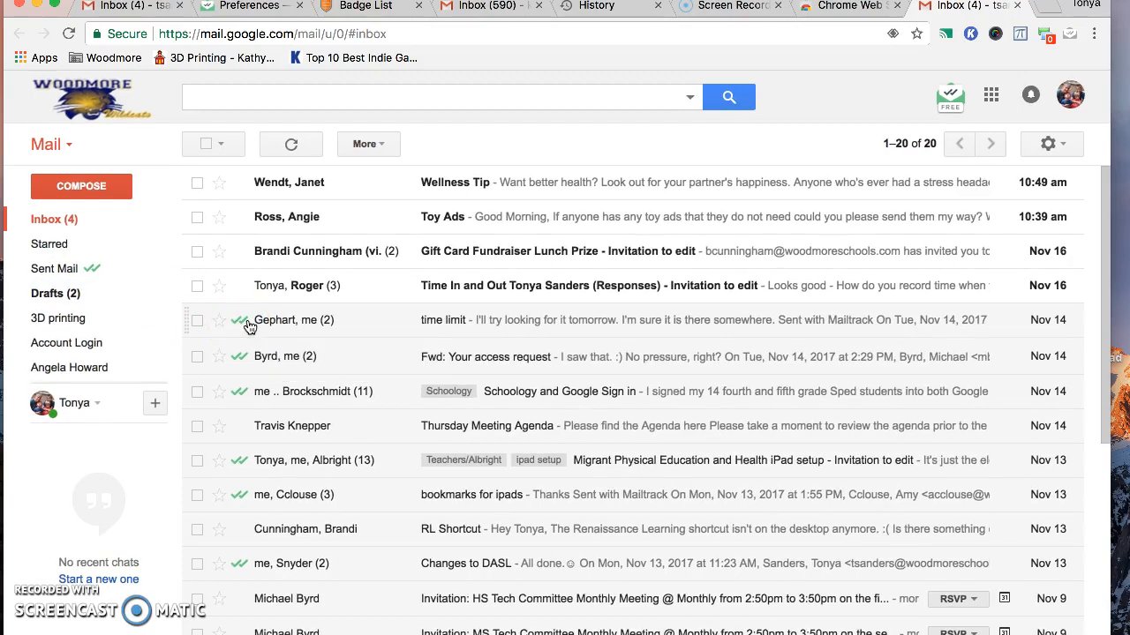